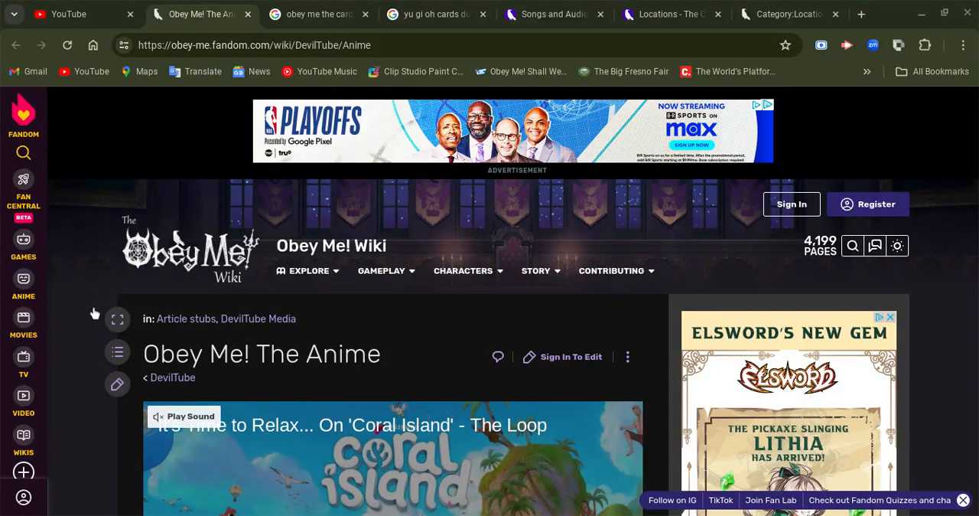
mouse_move(88, 294)
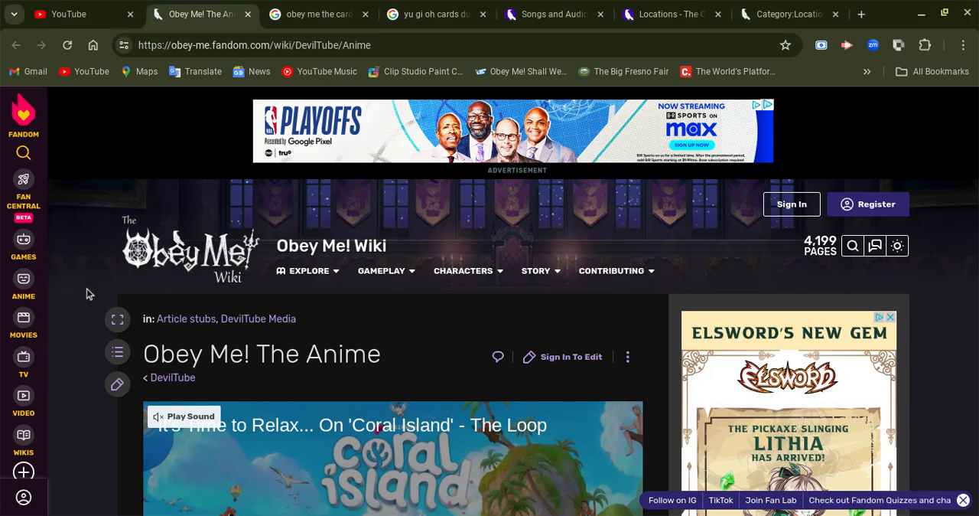
scroll("down", 3)
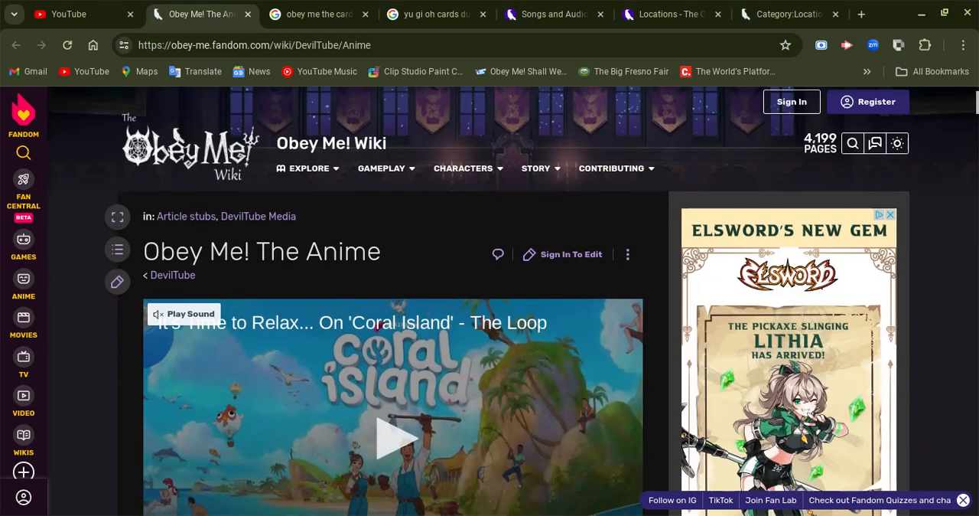
scroll("down", 3)
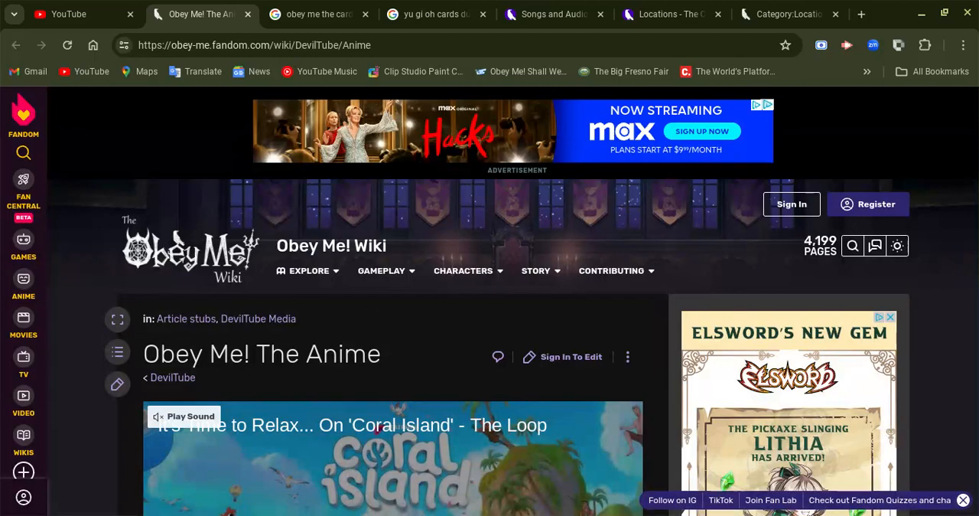
scroll("down", 3)
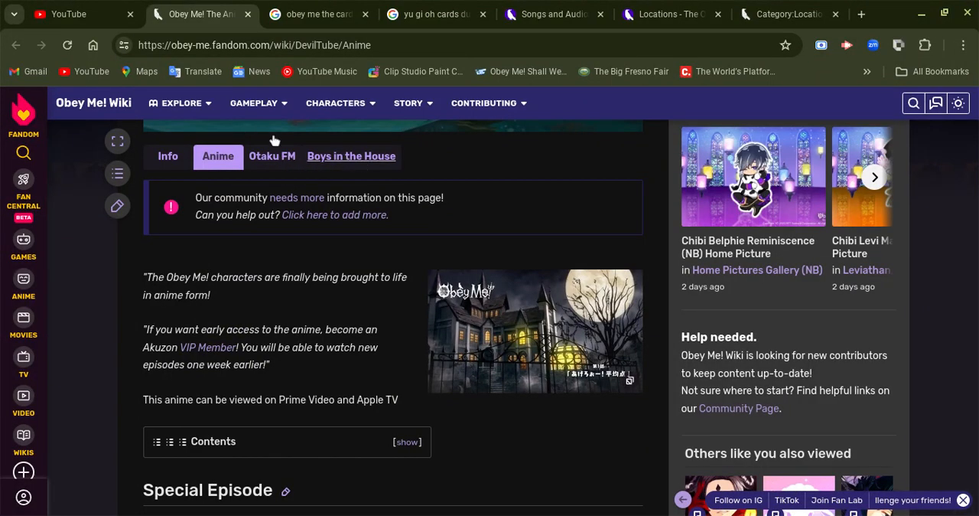
mouse_move(336, 162)
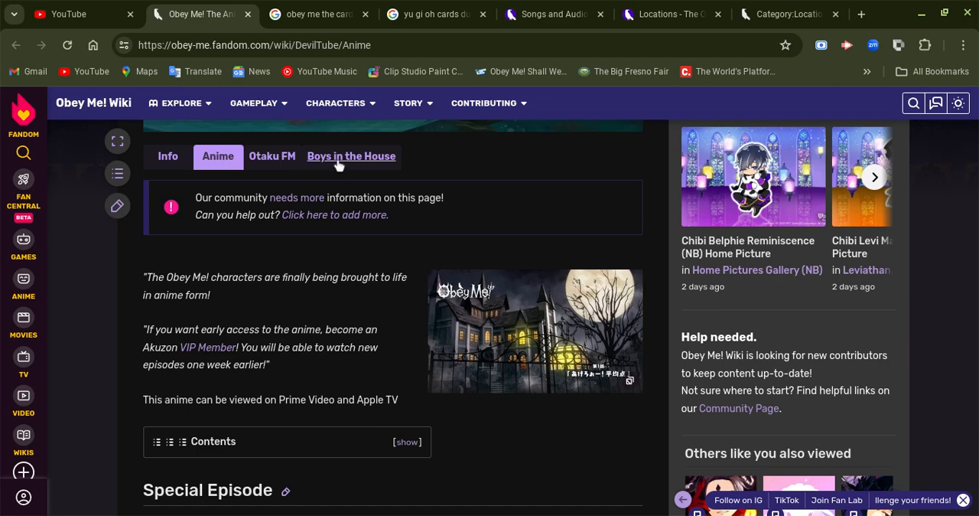
mouse_move(329, 306)
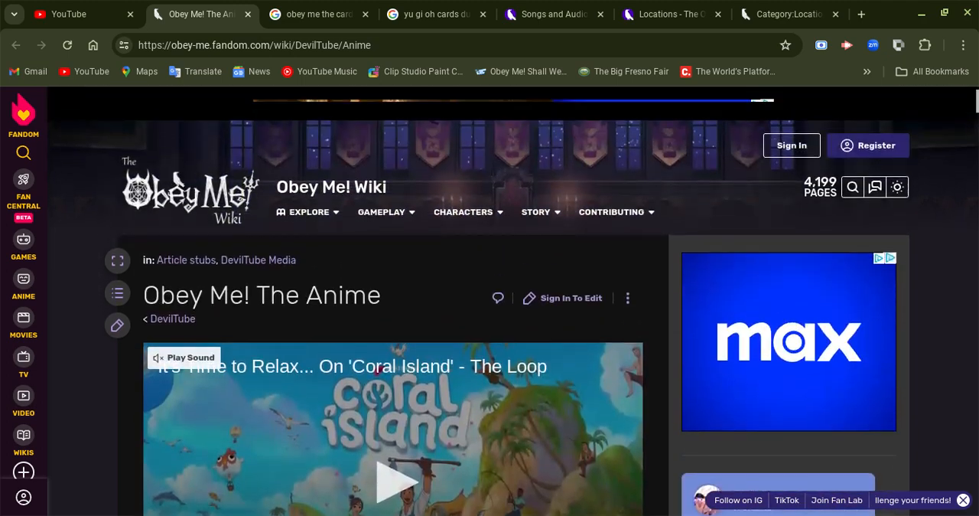
scroll("down", 3)
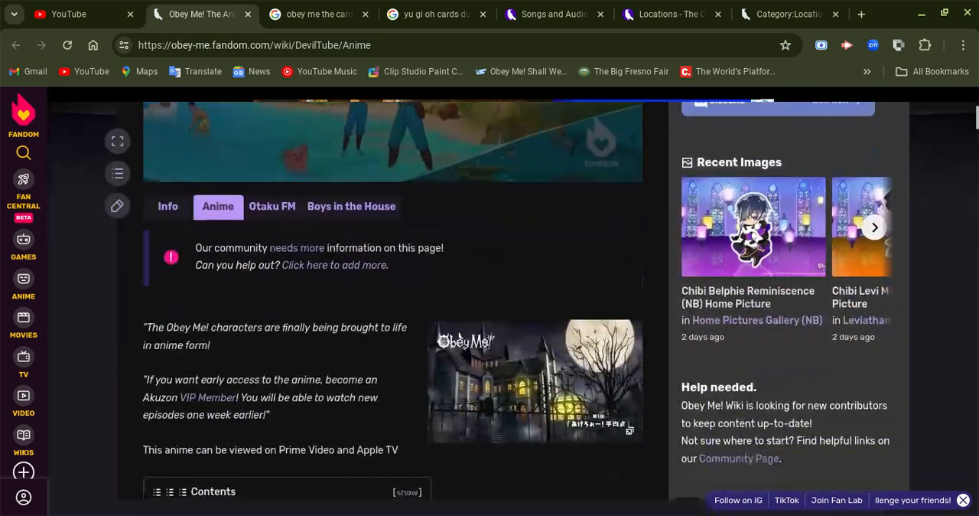
scroll("down", 3)
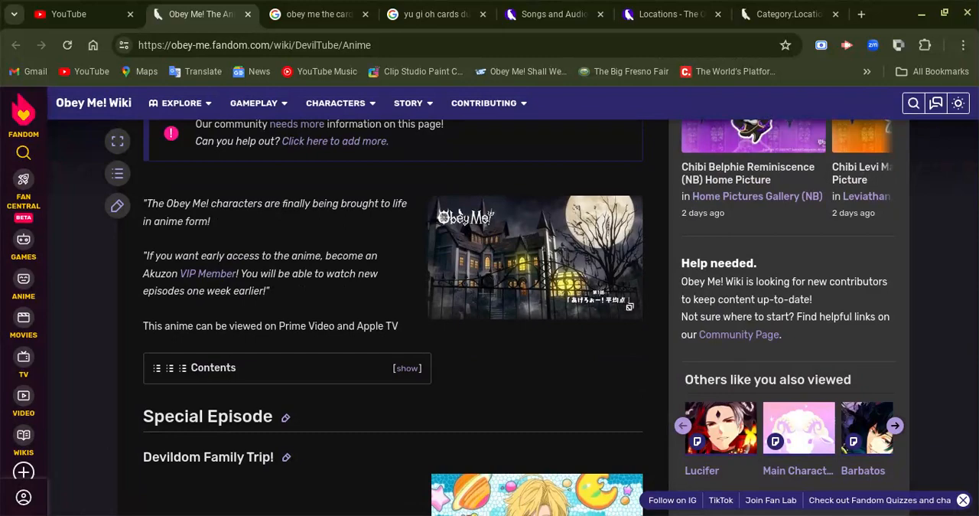
scroll("down", 3)
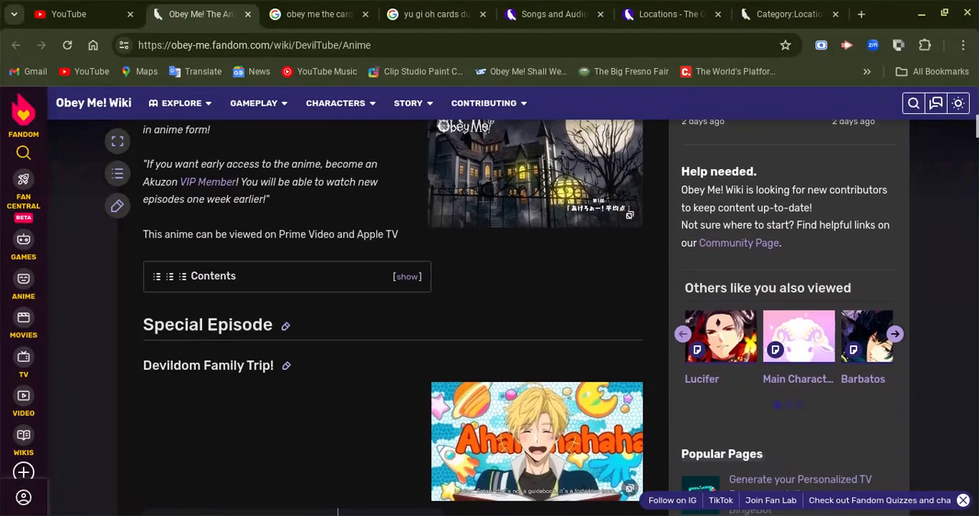
scroll("down", 3)
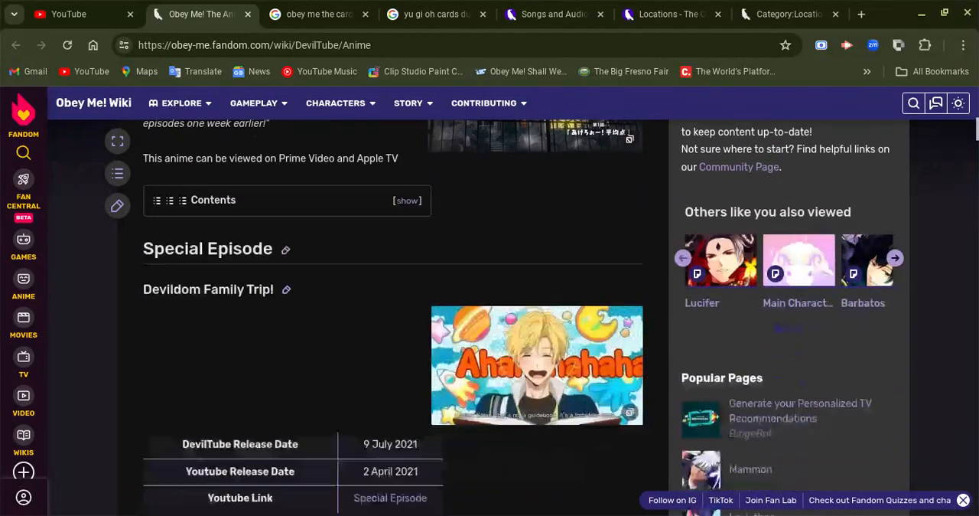
scroll("down", 3)
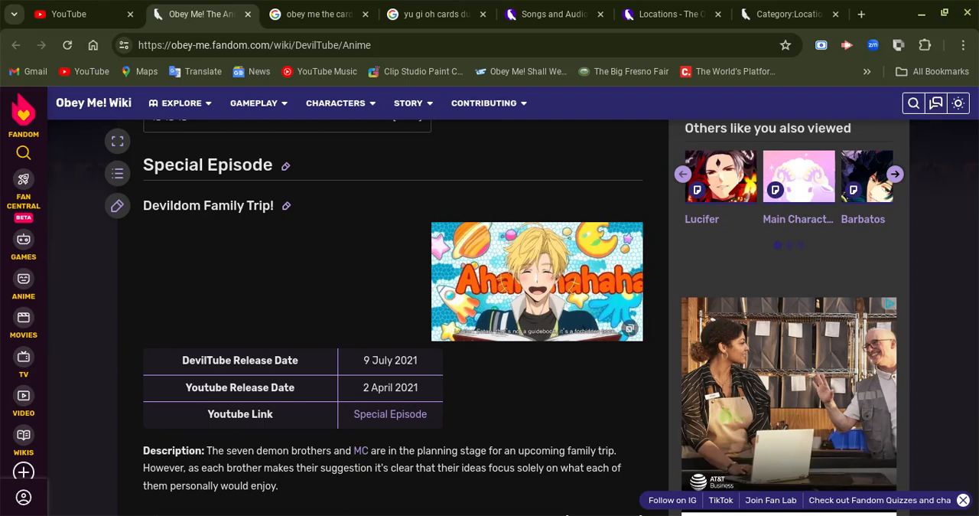
scroll("down", 3)
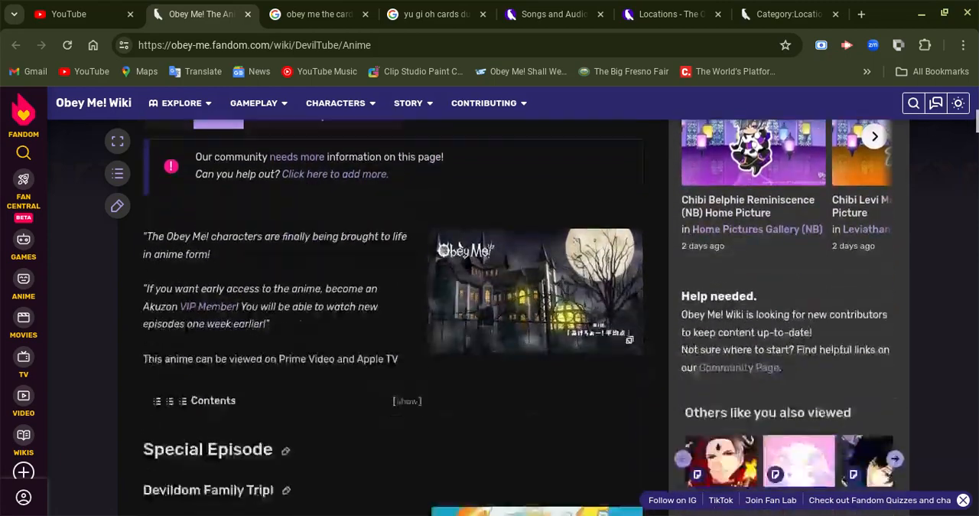
scroll("down", 3)
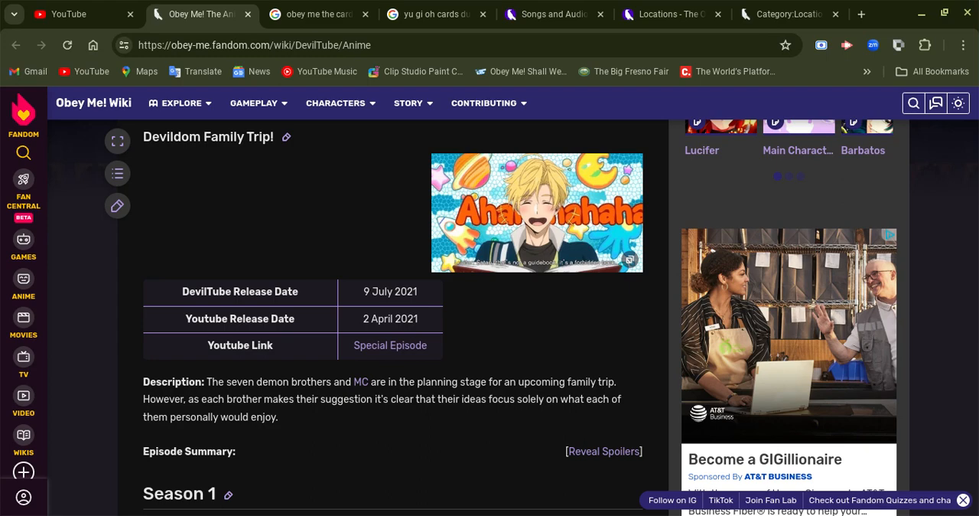
scroll("down", 3)
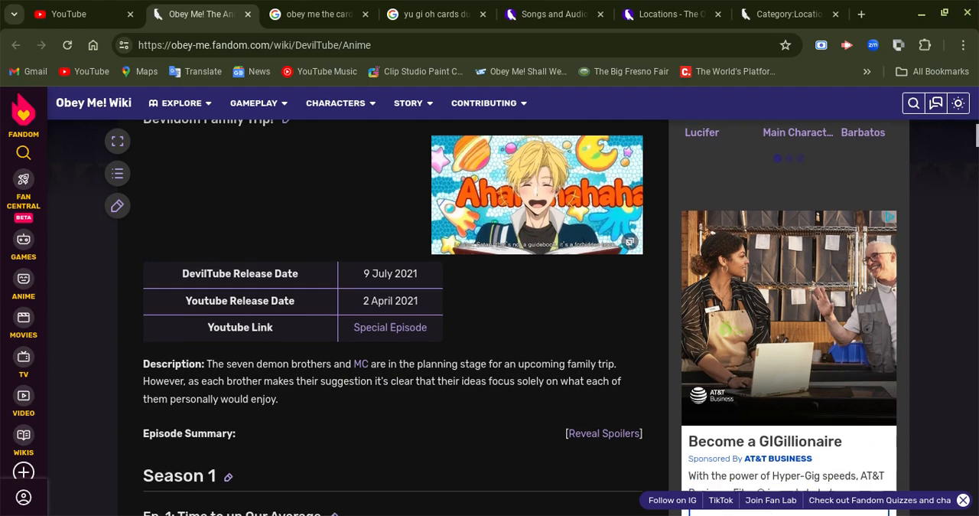
scroll("down", 3)
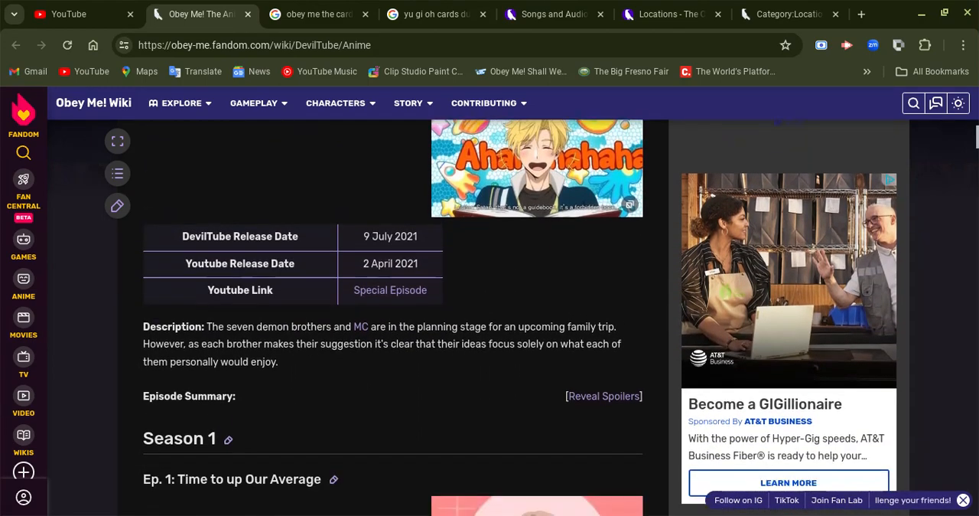
scroll("down", 3)
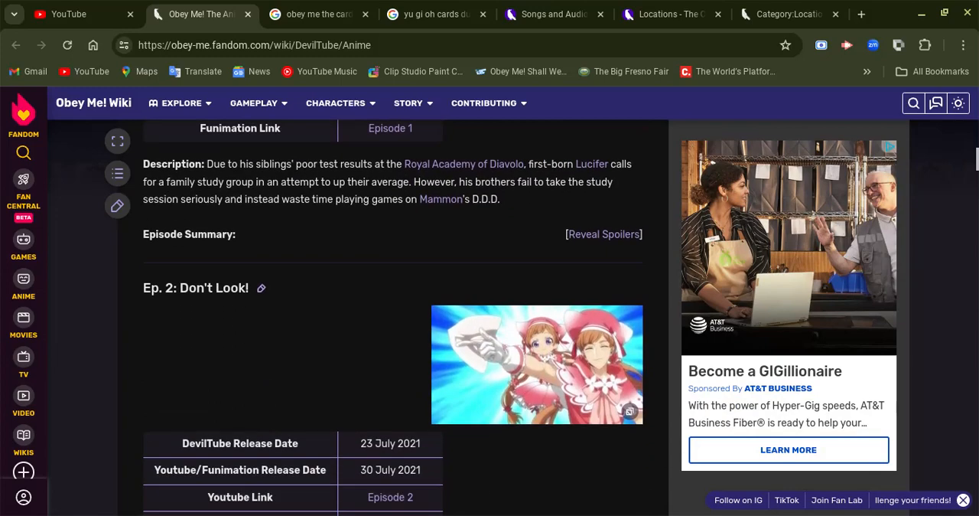
scroll("down", 3)
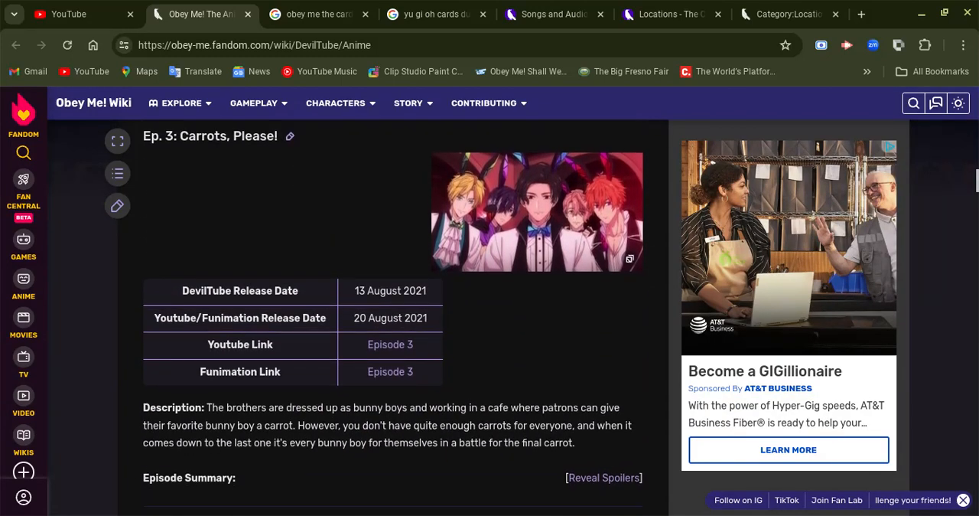
scroll("down", 3)
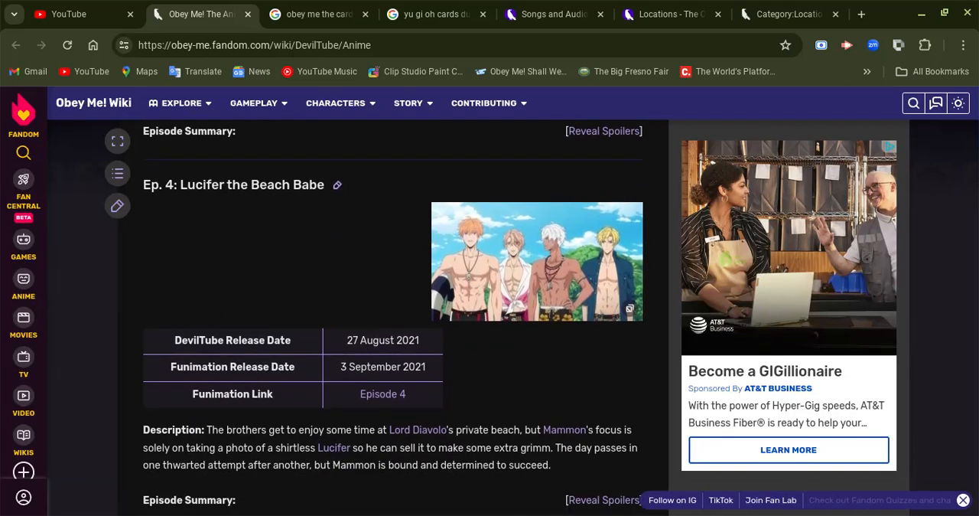
scroll("down", 3)
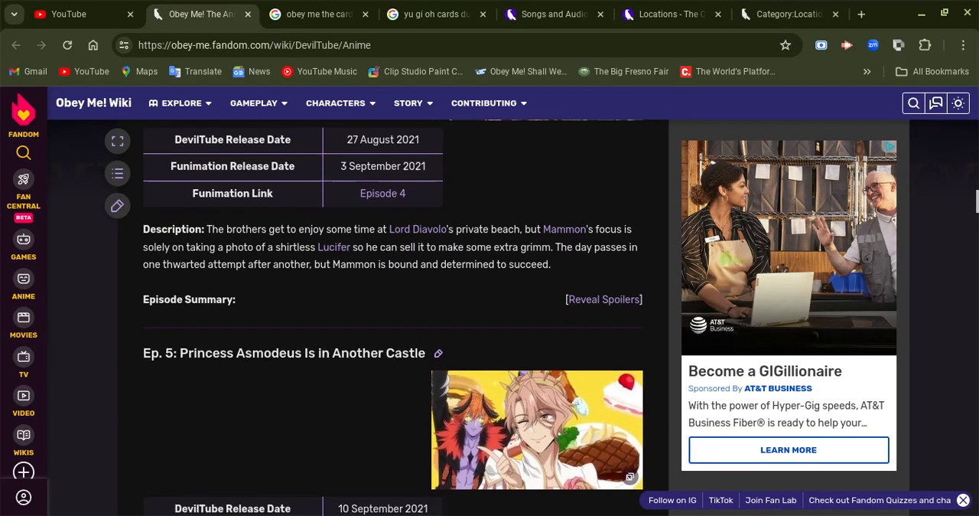
scroll("down", 3)
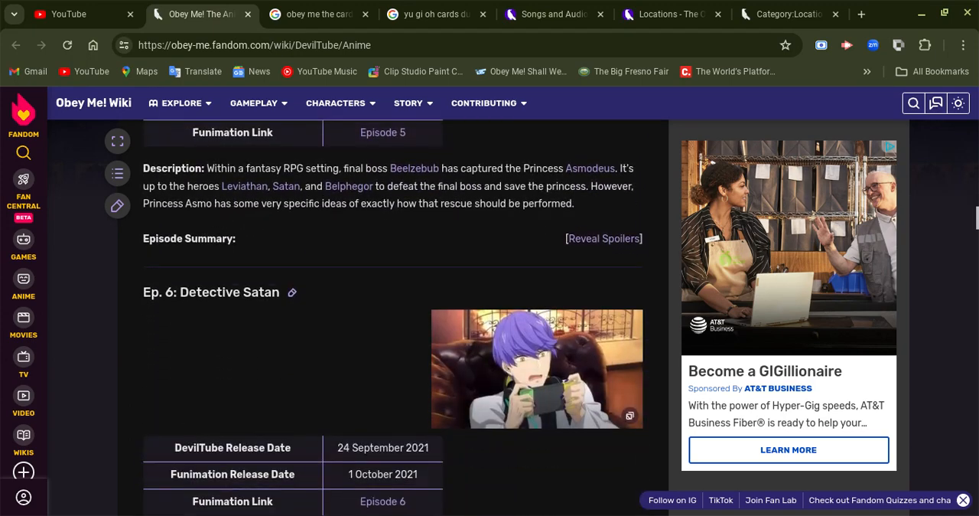
scroll("down", 3)
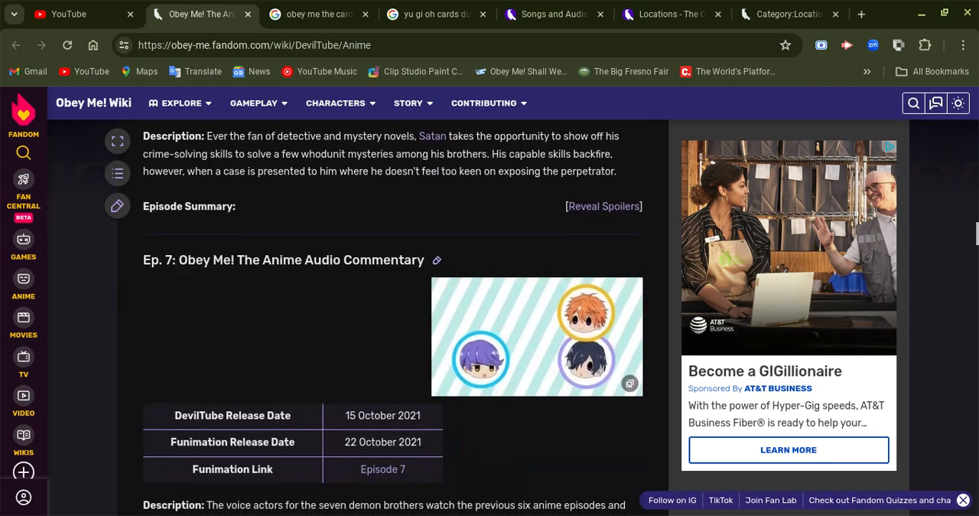
scroll("down", 3)
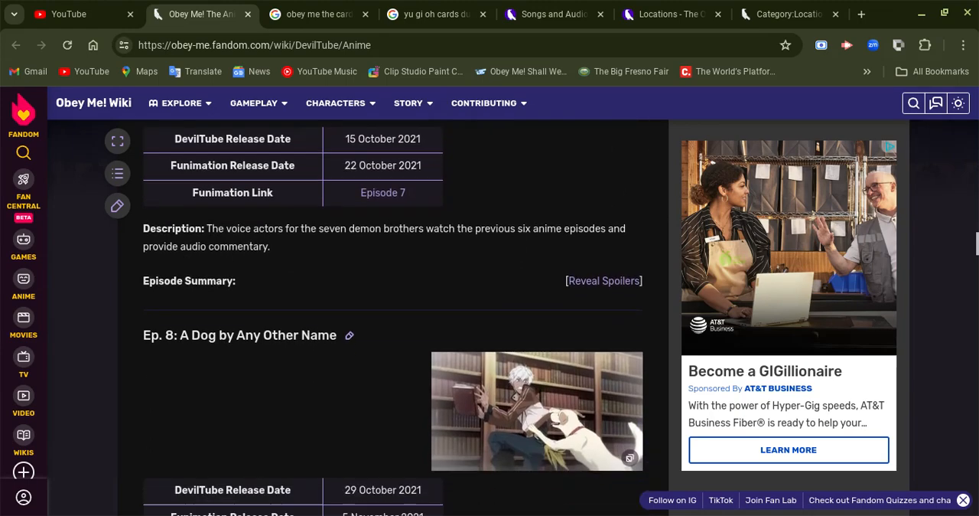
scroll("down", 3)
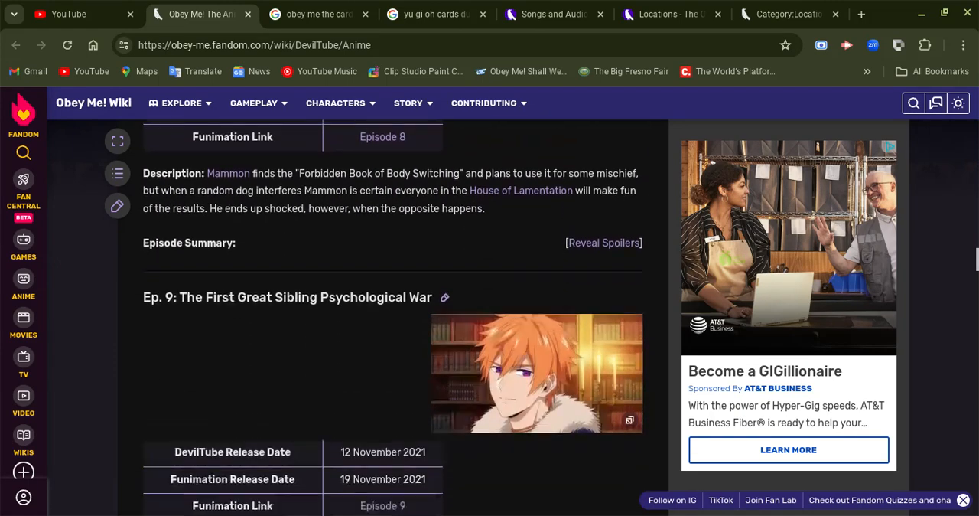
scroll("down", 3)
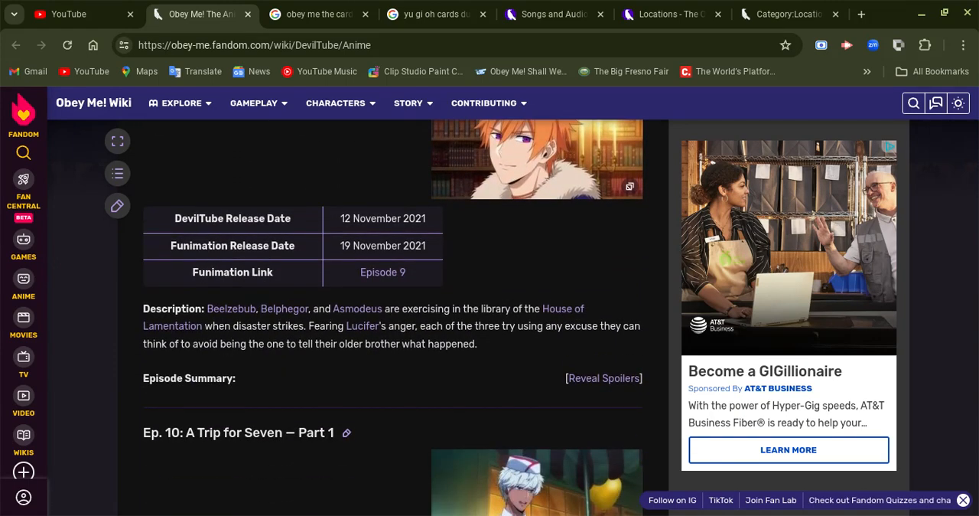
scroll("down", 3)
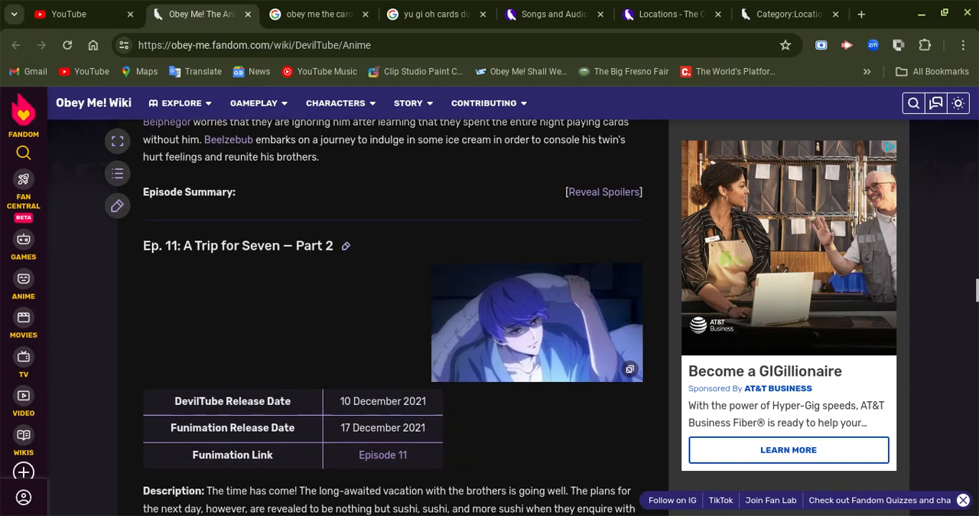
scroll("down", 3)
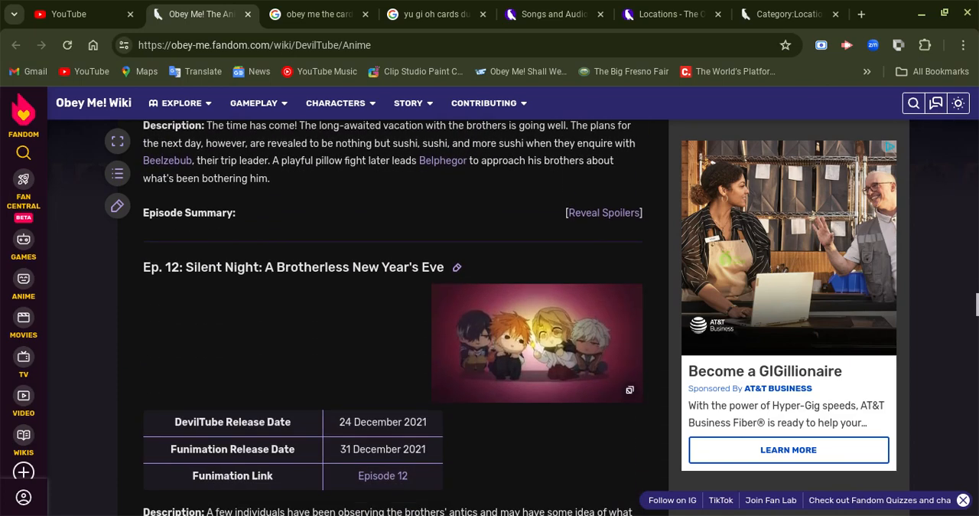
scroll("down", 3)
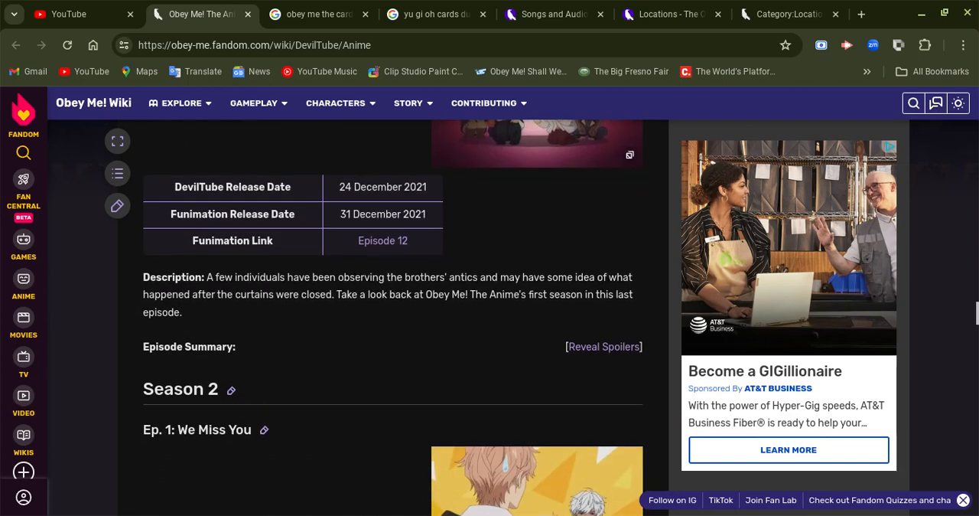
scroll("down", 3)
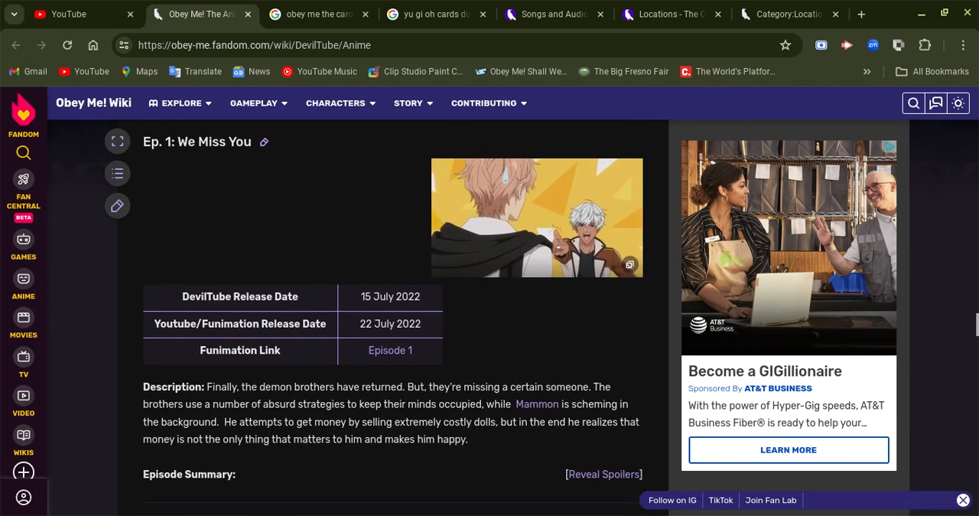
scroll("down", 3)
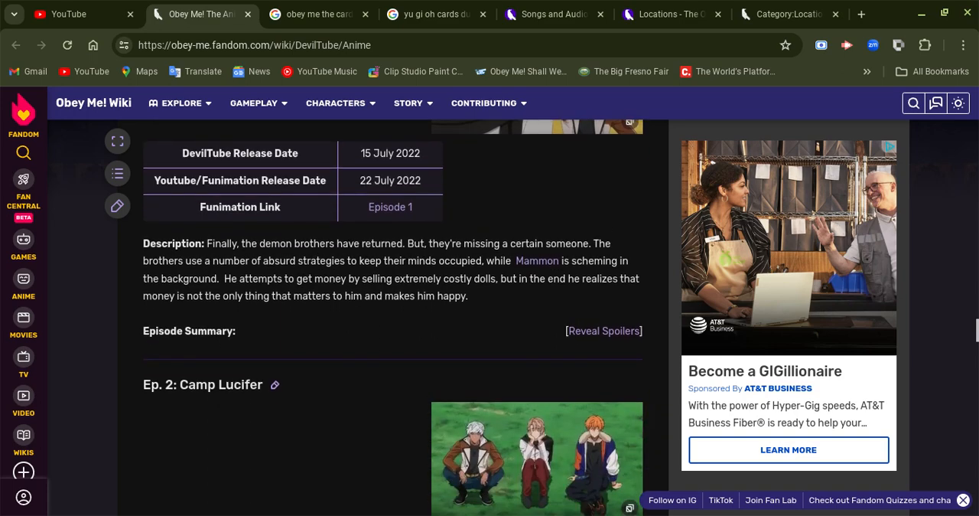
scroll("down", 3)
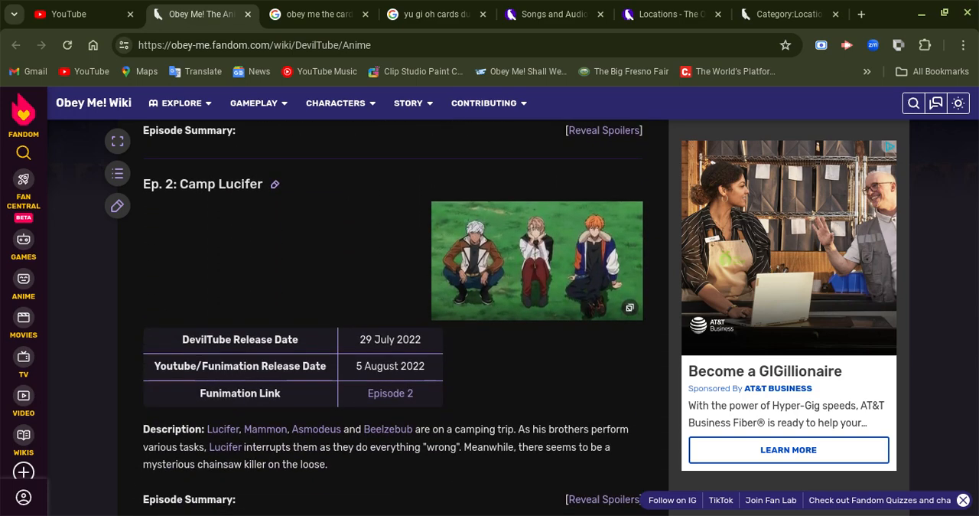
scroll("down", 3)
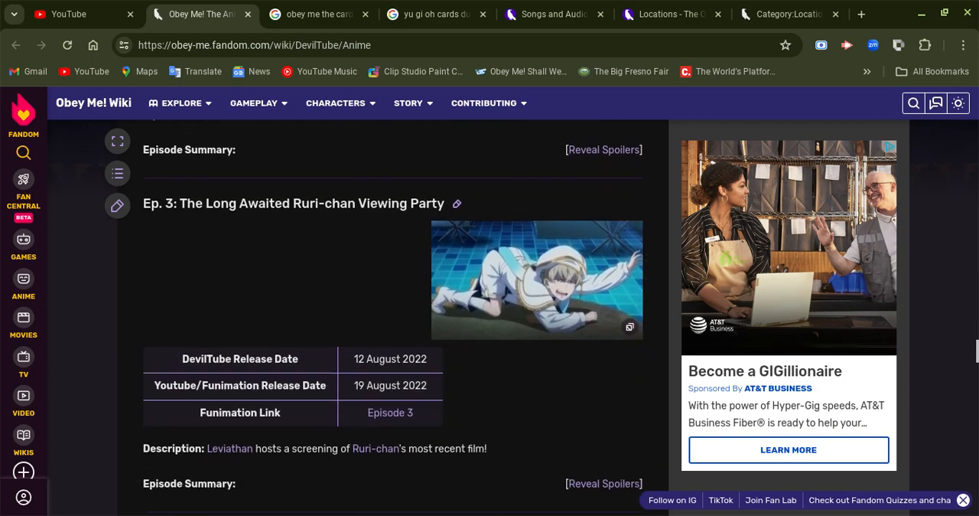
scroll("down", 3)
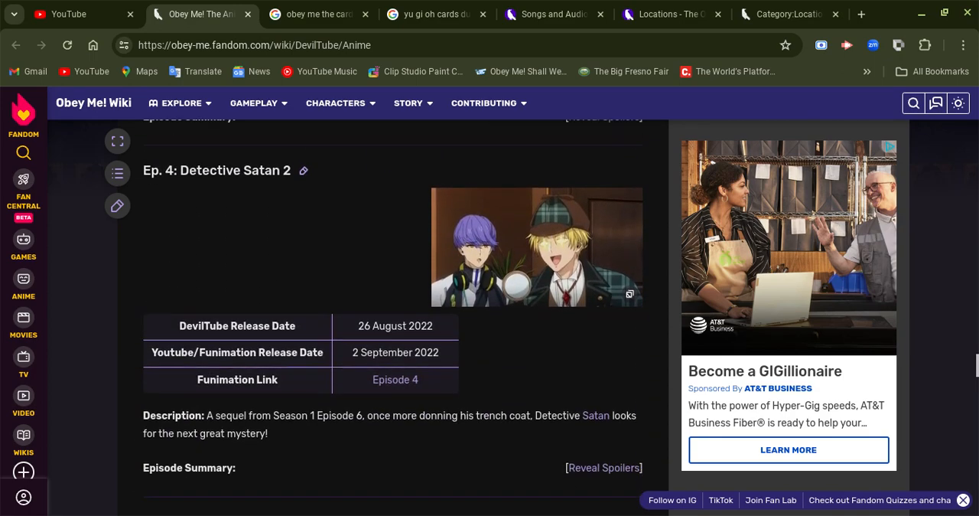
scroll("down", 3)
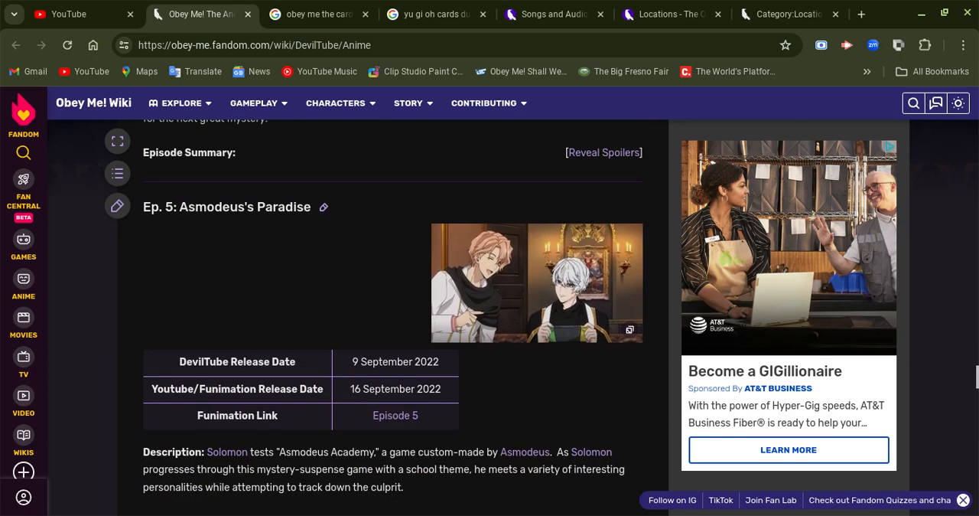
scroll("down", 3)
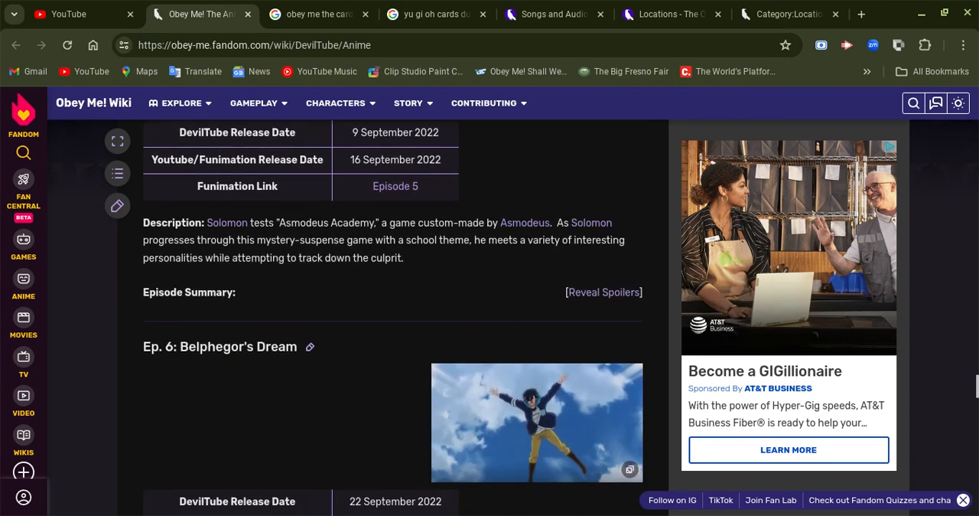
scroll("down", 3)
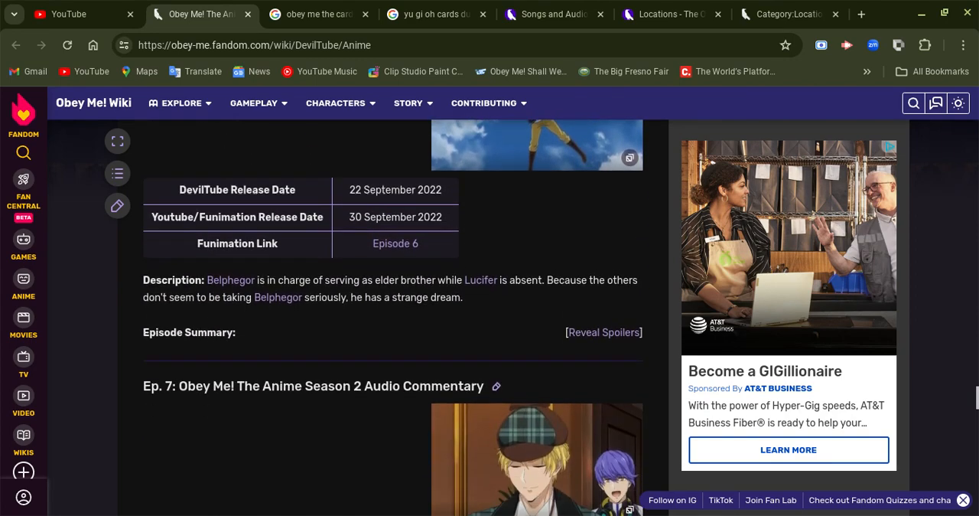
scroll("down", 3)
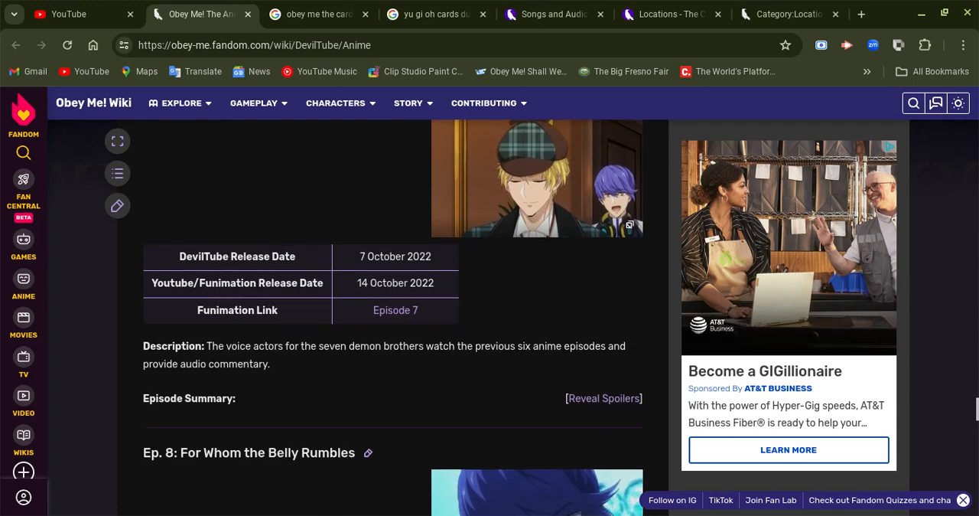
scroll("down", 3)
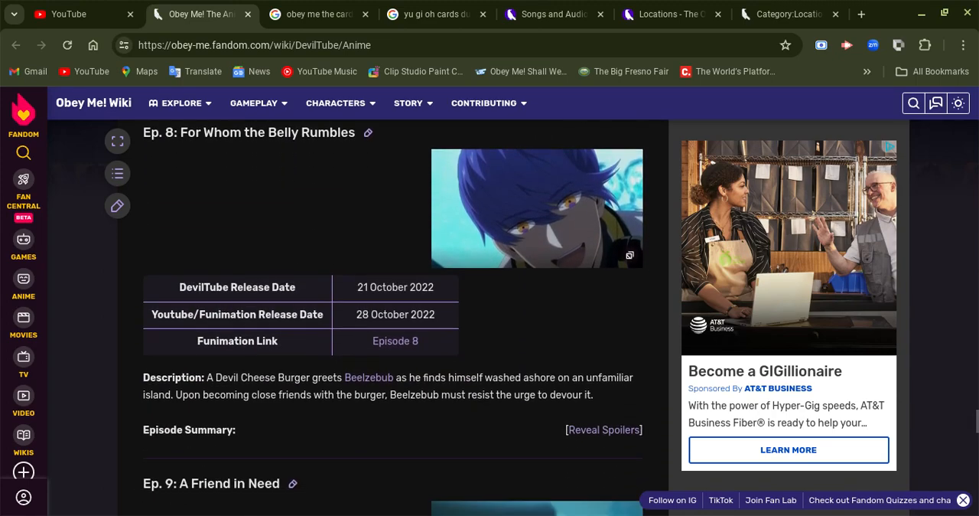
scroll("down", 3)
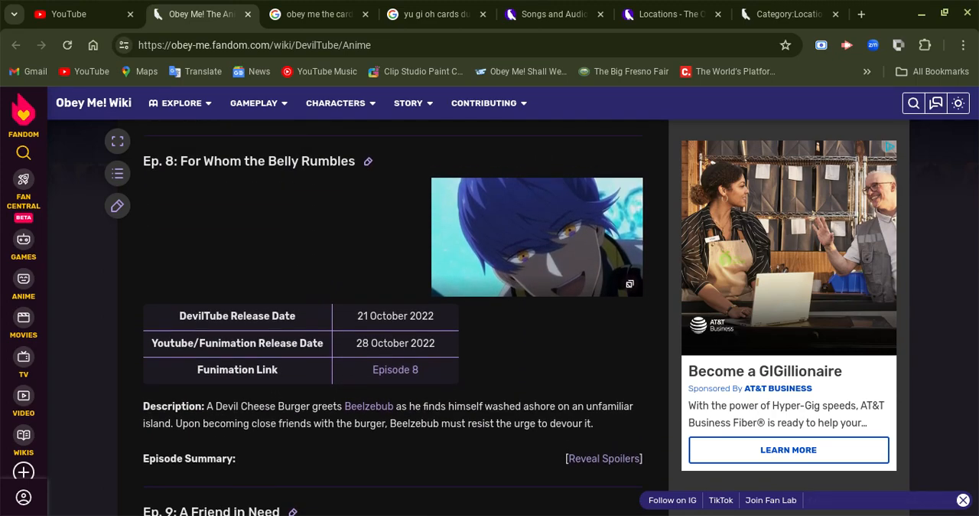
scroll("down", 3)
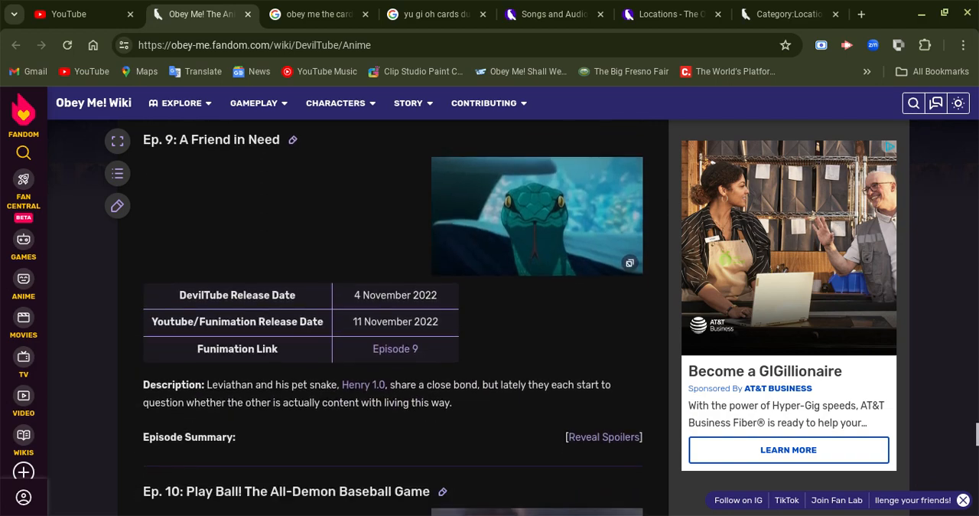
scroll("down", 3)
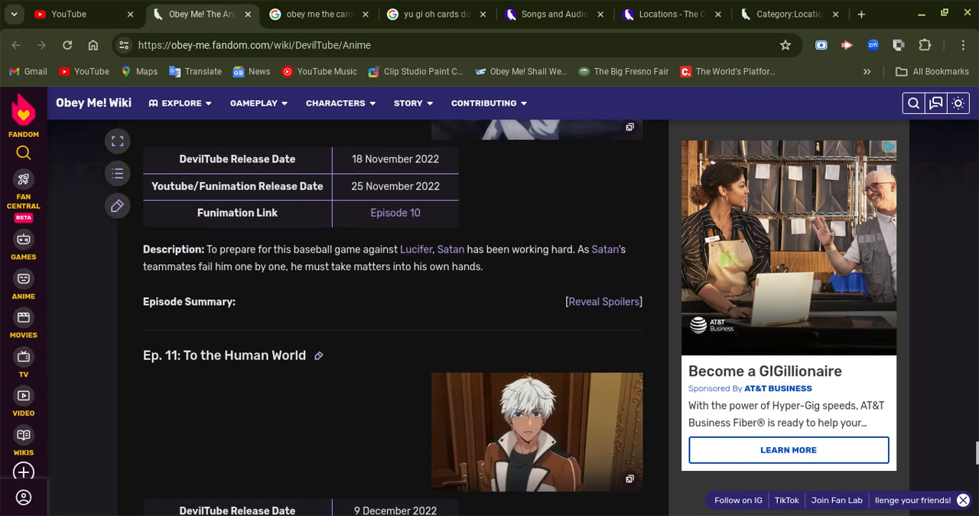
scroll("down", 3)
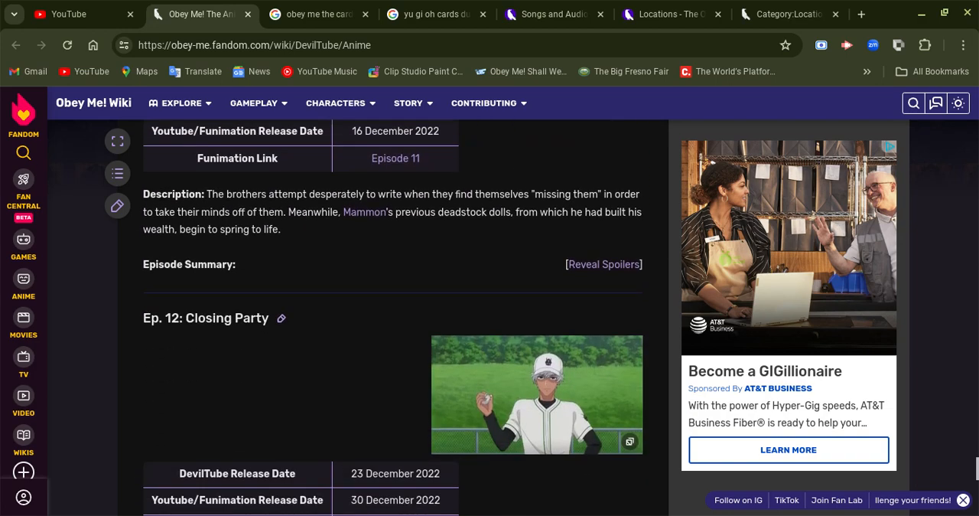
scroll("down", 3)
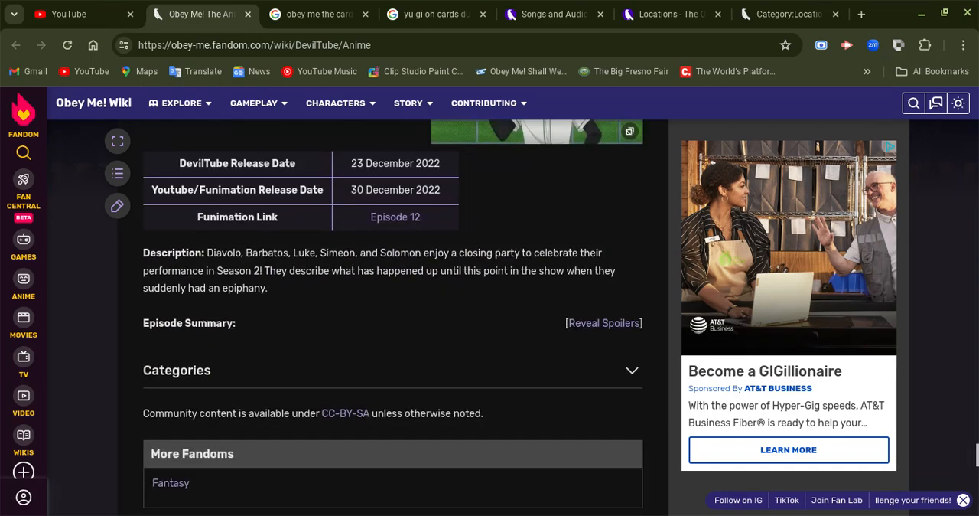
scroll("down", 3)
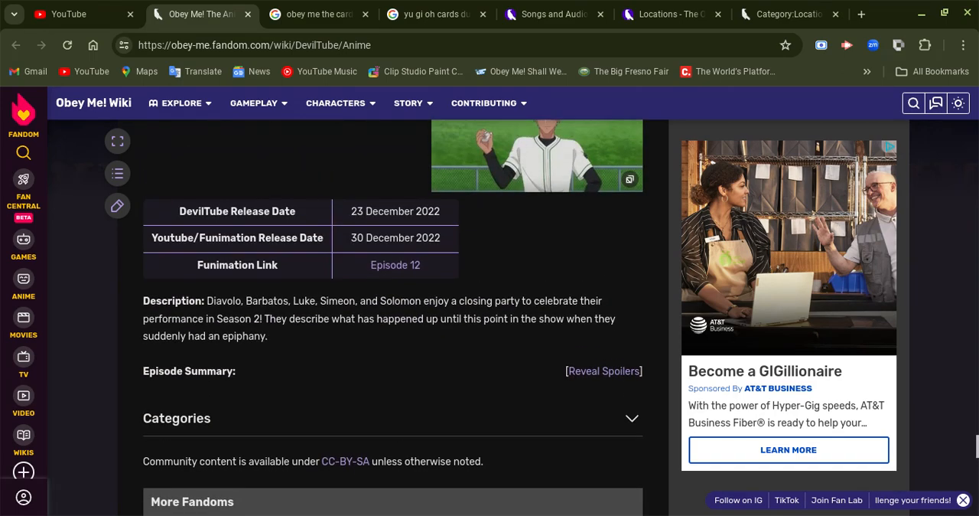
scroll("down", 3)
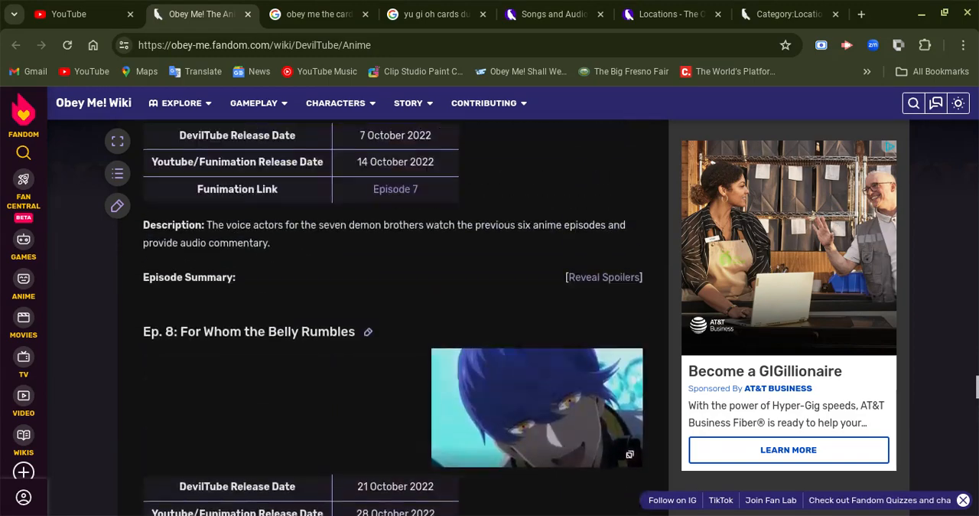
scroll("up", 3)
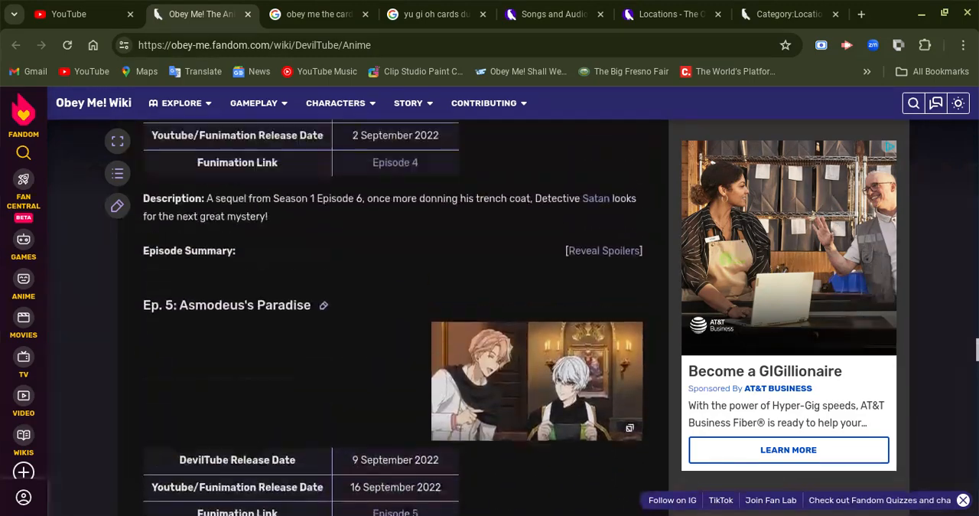
scroll("up", 3)
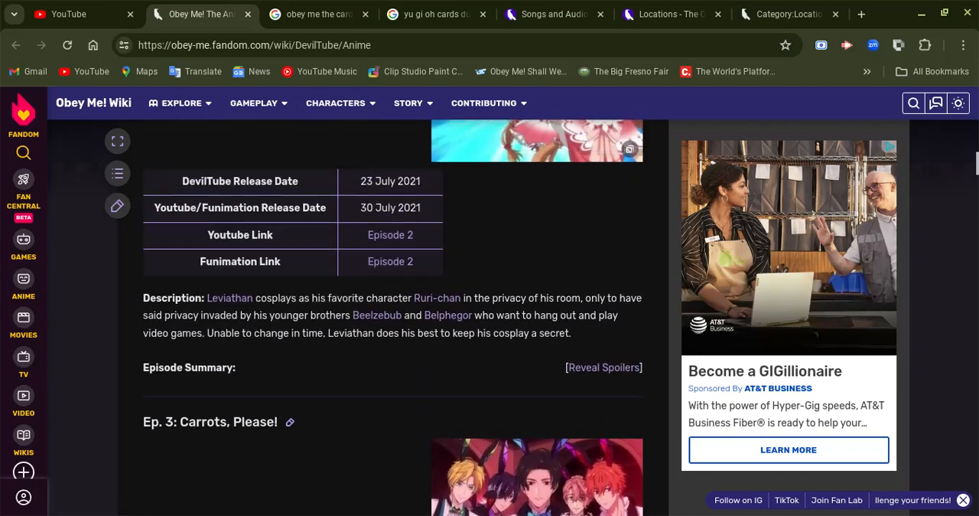
scroll("up", 3)
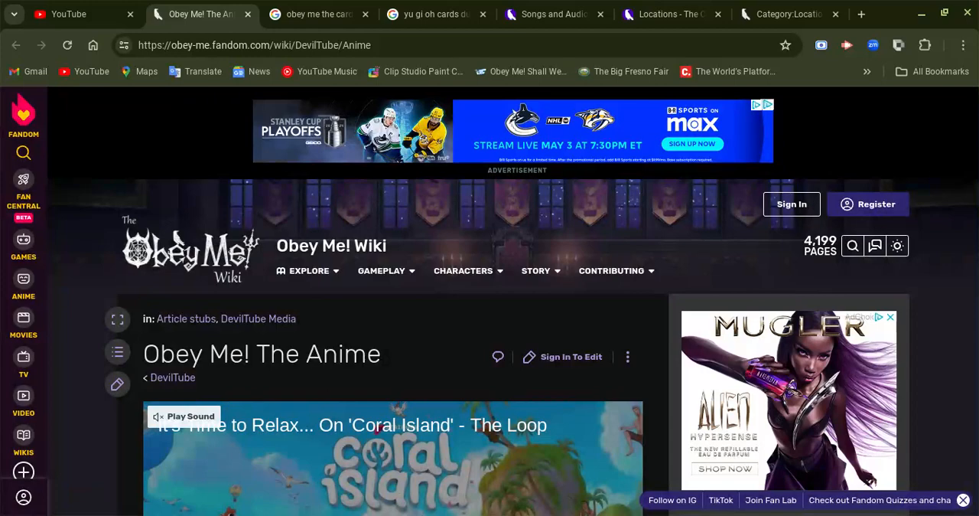
mouse_move(401, 348)
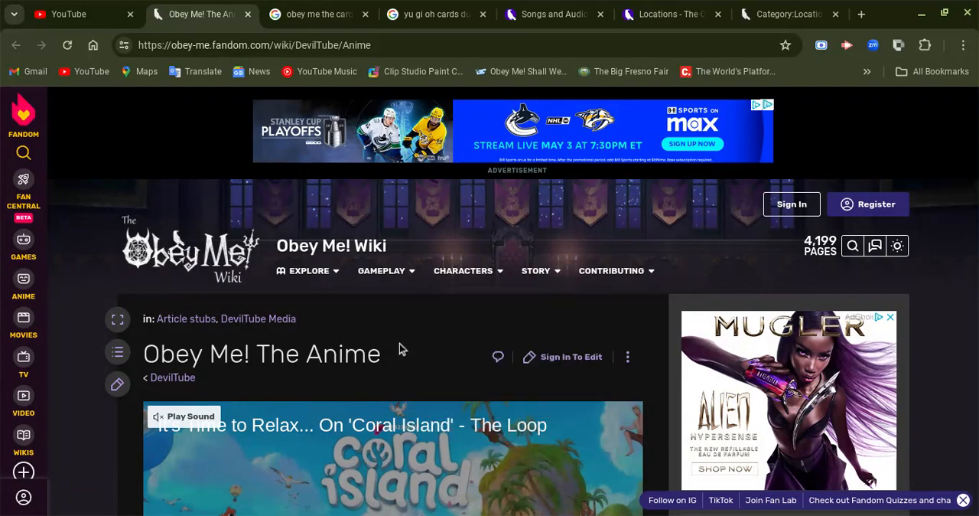
mouse_move(385, 342)
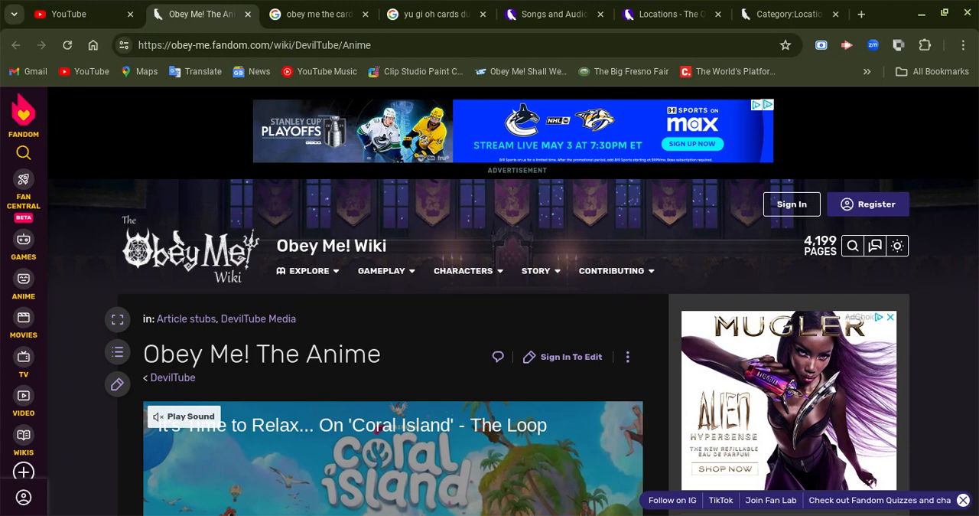
mouse_move(438, 328)
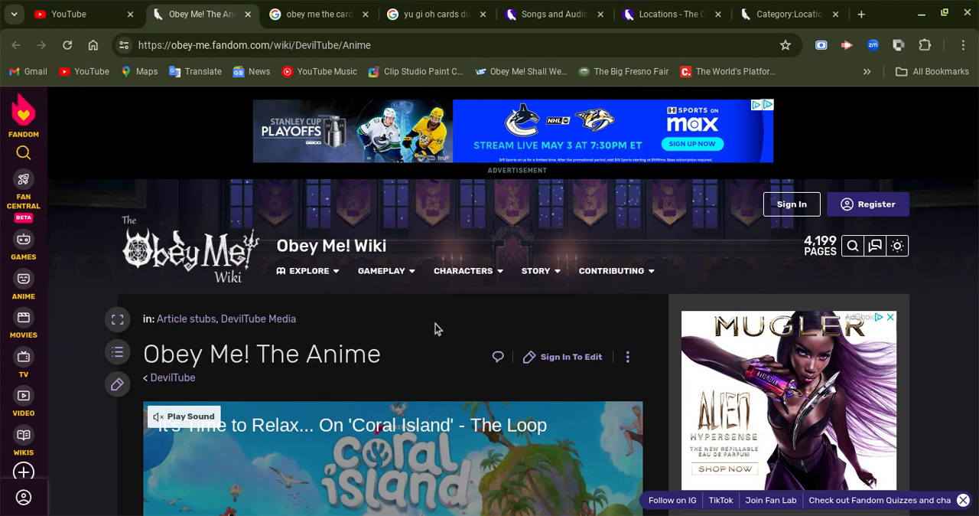
mouse_move(425, 326)
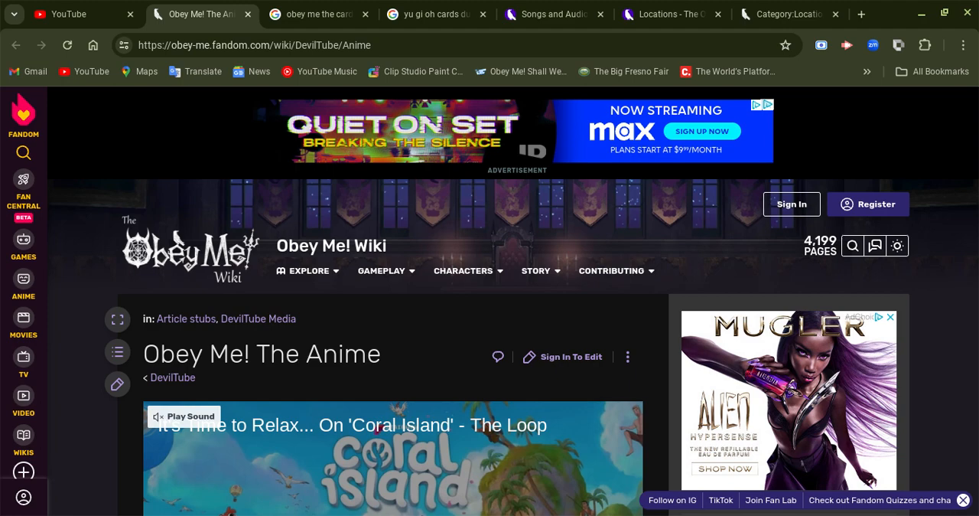
mouse_move(451, 354)
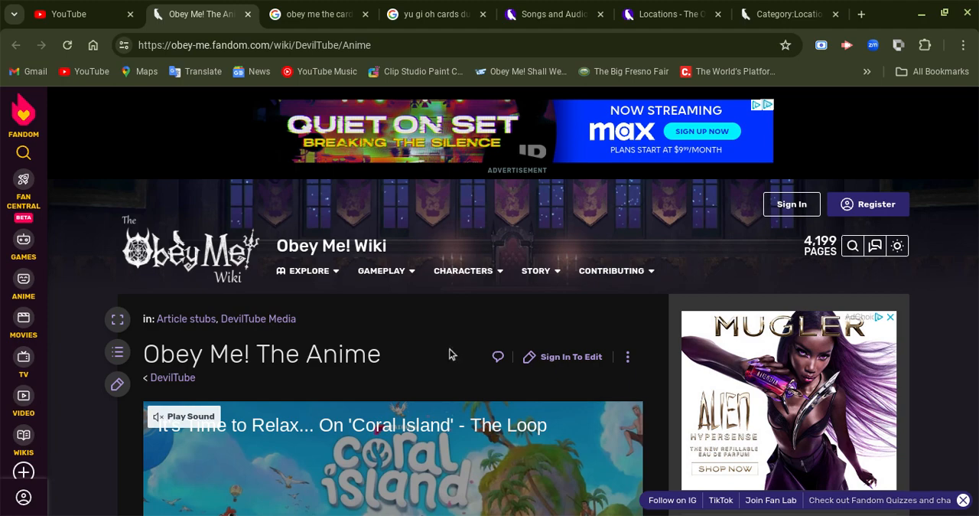
mouse_move(428, 342)
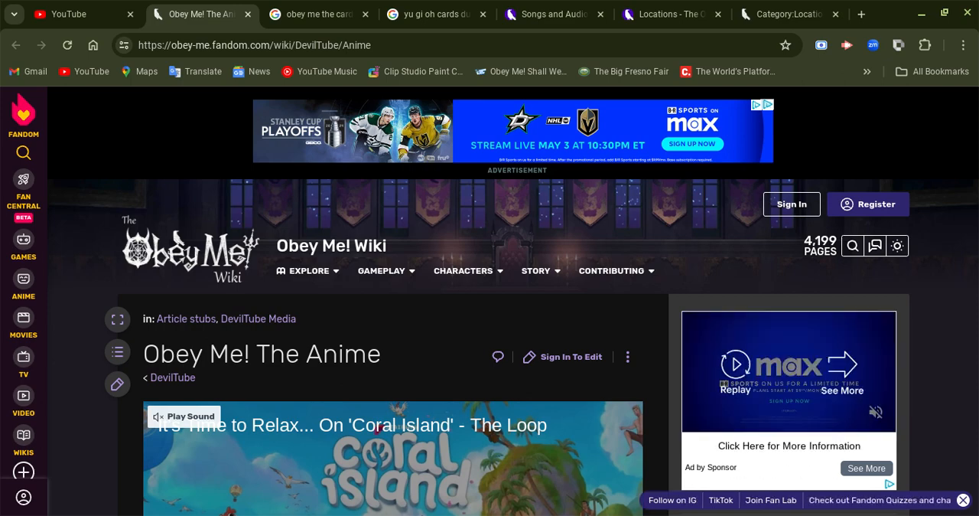
mouse_move(456, 343)
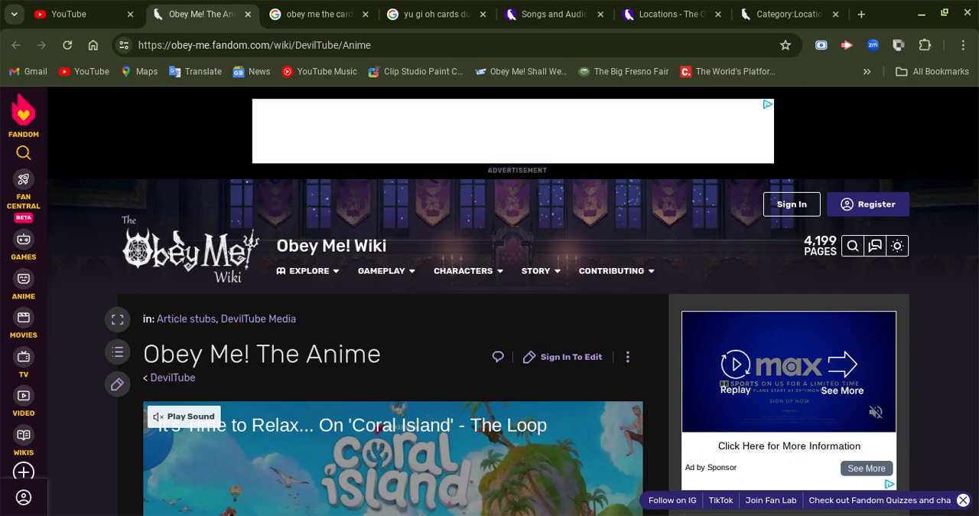
scroll("down", 3)
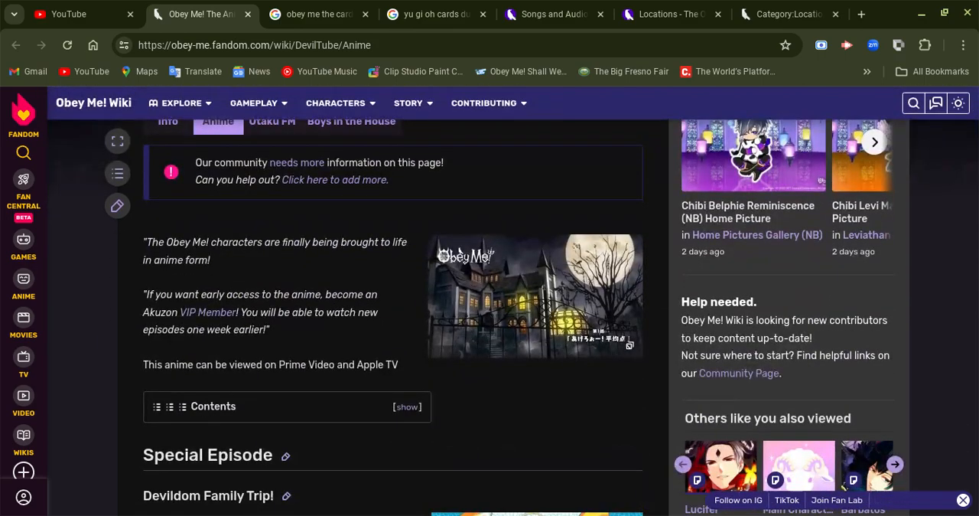
mouse_move(287, 284)
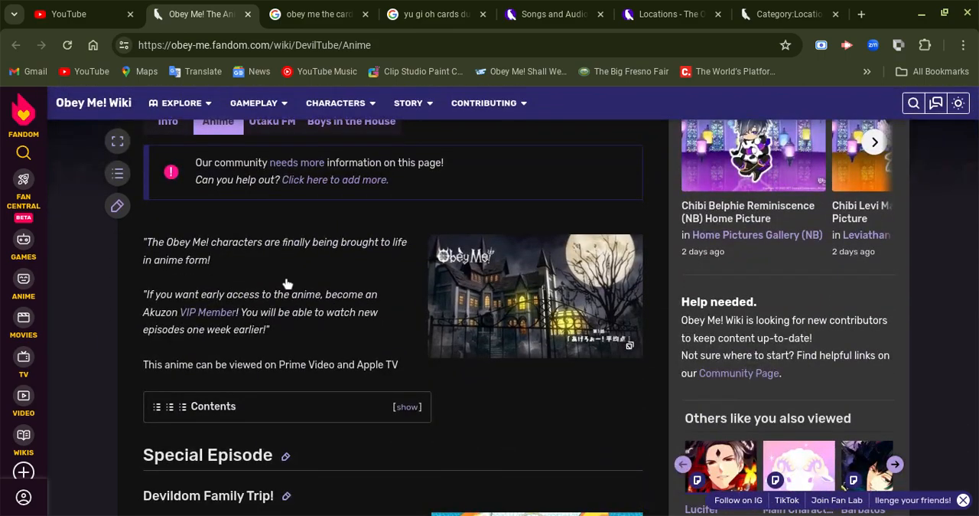
mouse_move(334, 278)
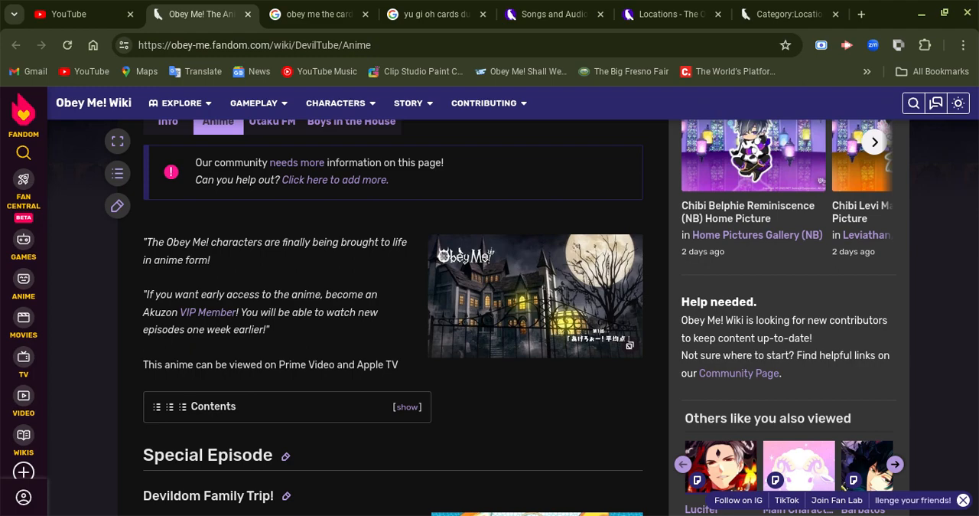
mouse_move(341, 283)
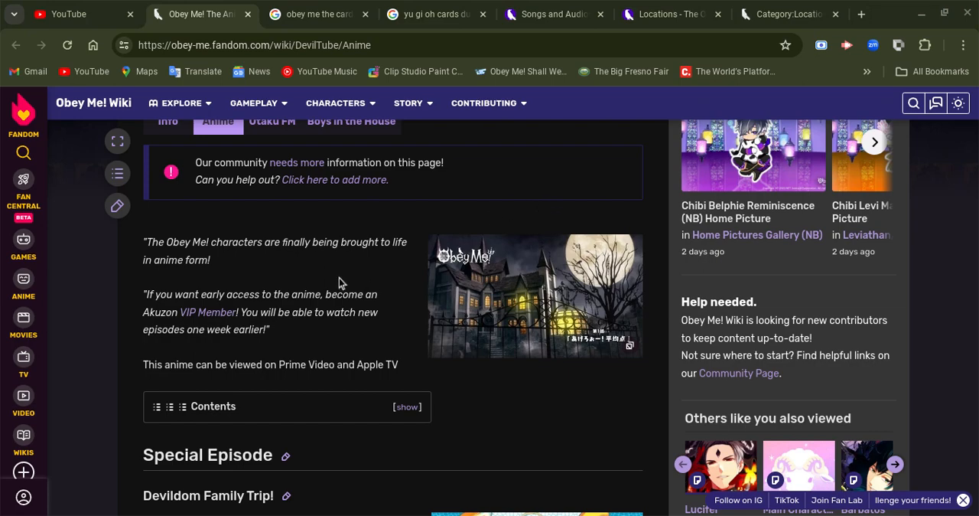
mouse_move(340, 283)
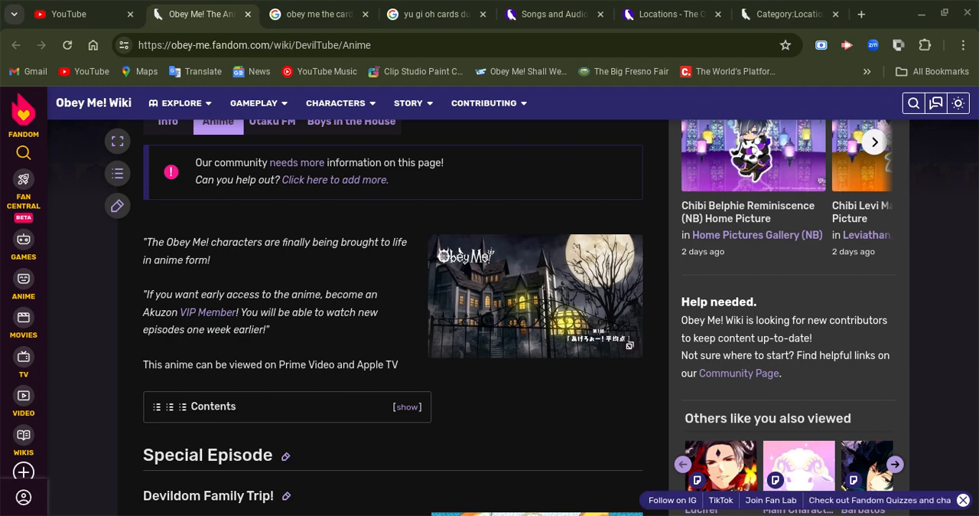
mouse_move(364, 232)
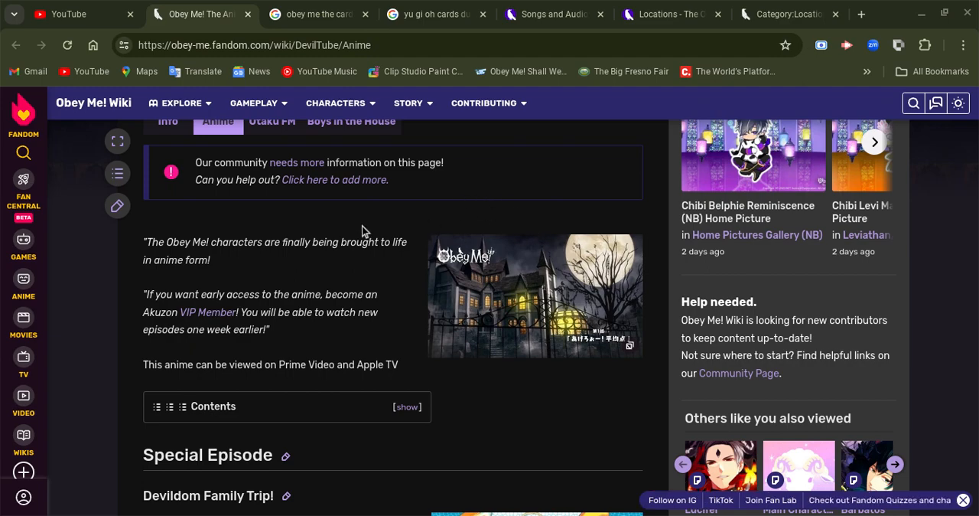
mouse_move(370, 263)
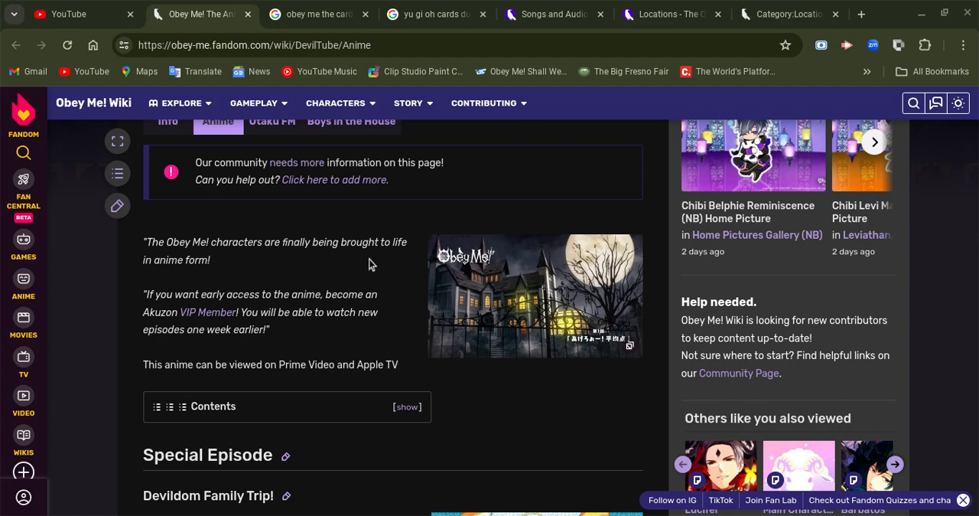
mouse_move(408, 492)
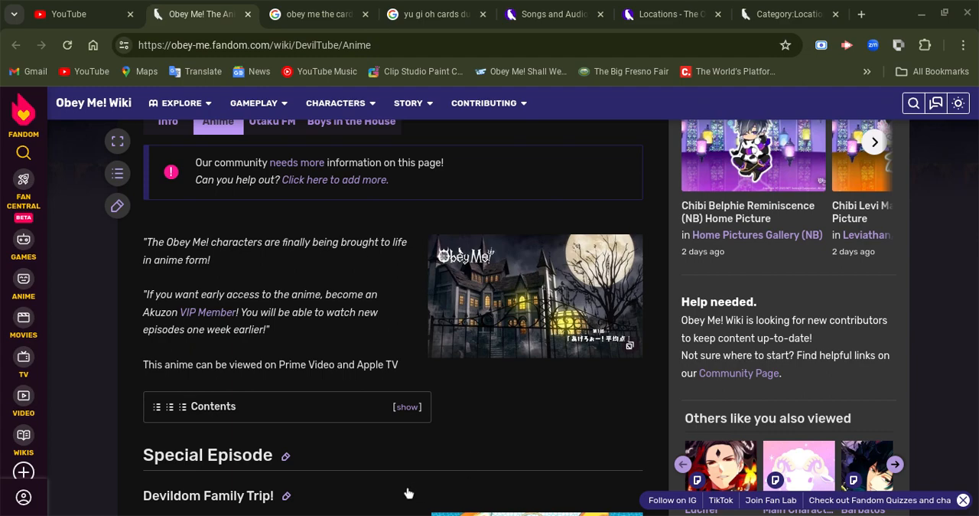